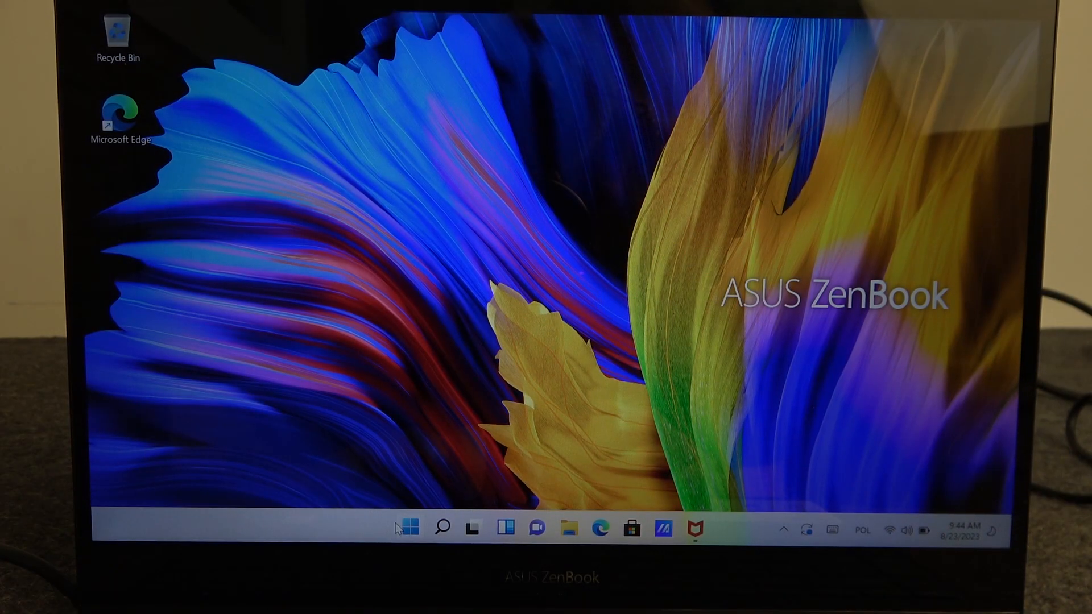
Bring up the Start menu showing the pinned apps.
{"action": "left_click", "coordinate": [410, 527]}
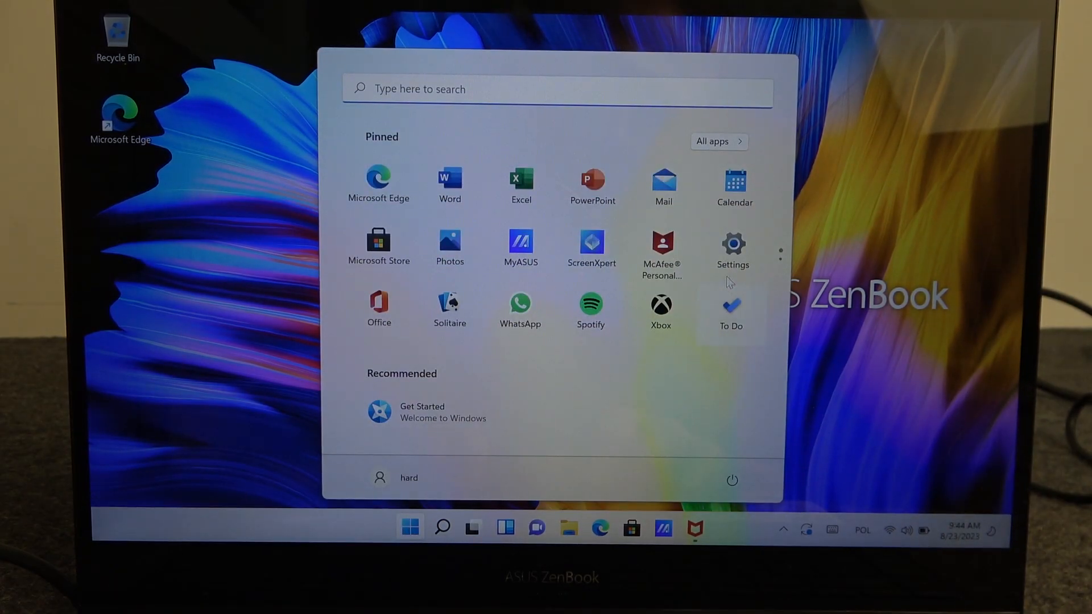
Reach the Personalization Background page with the background type set to Picture.
{"action": "left_click", "coordinate": [732, 244]}
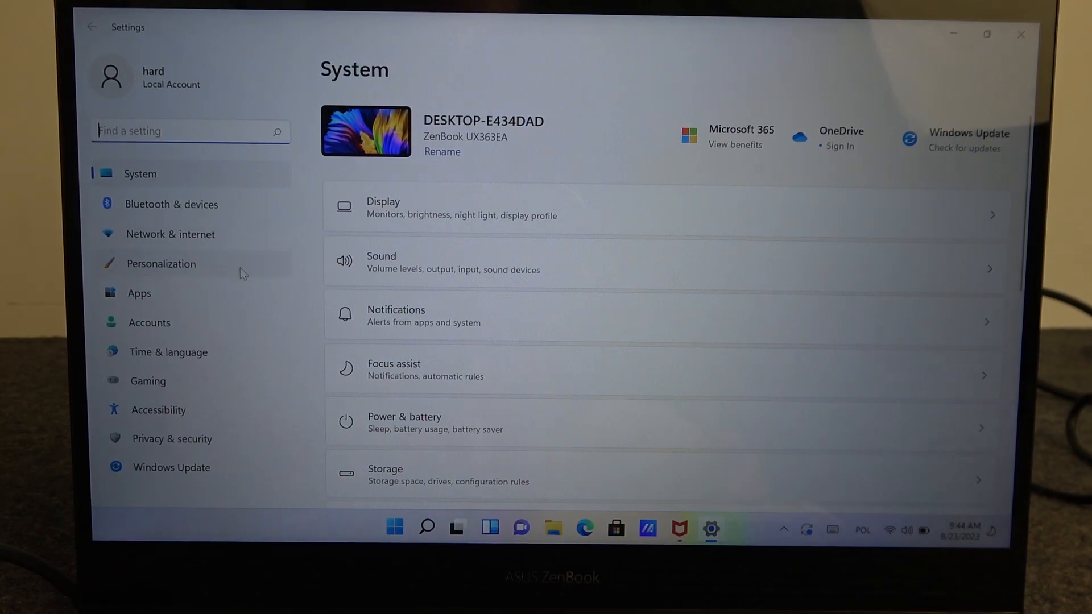
{"action": "left_click", "coordinate": [161, 263]}
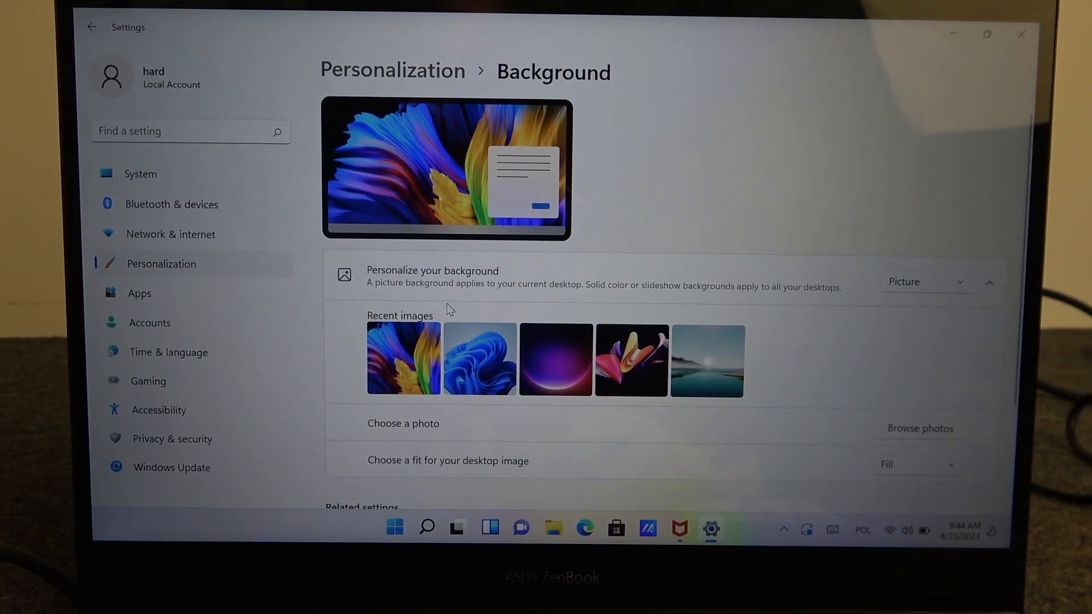
{"action": "scroll", "scroll_direction": "down", "scroll_amount": 3}
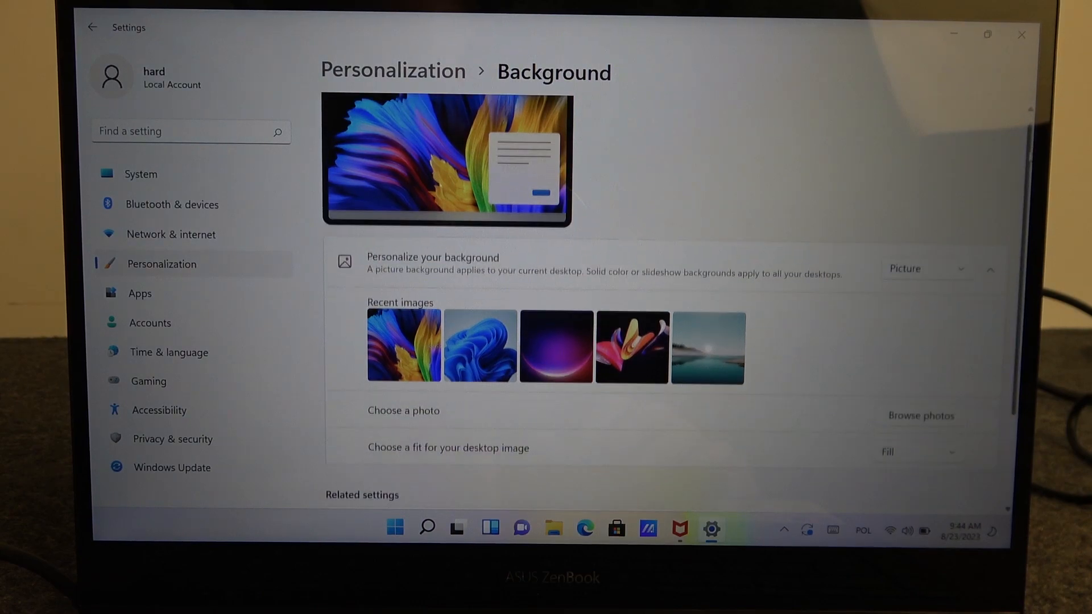
{"action": "scroll", "scroll_direction": "down", "scroll_amount": 3}
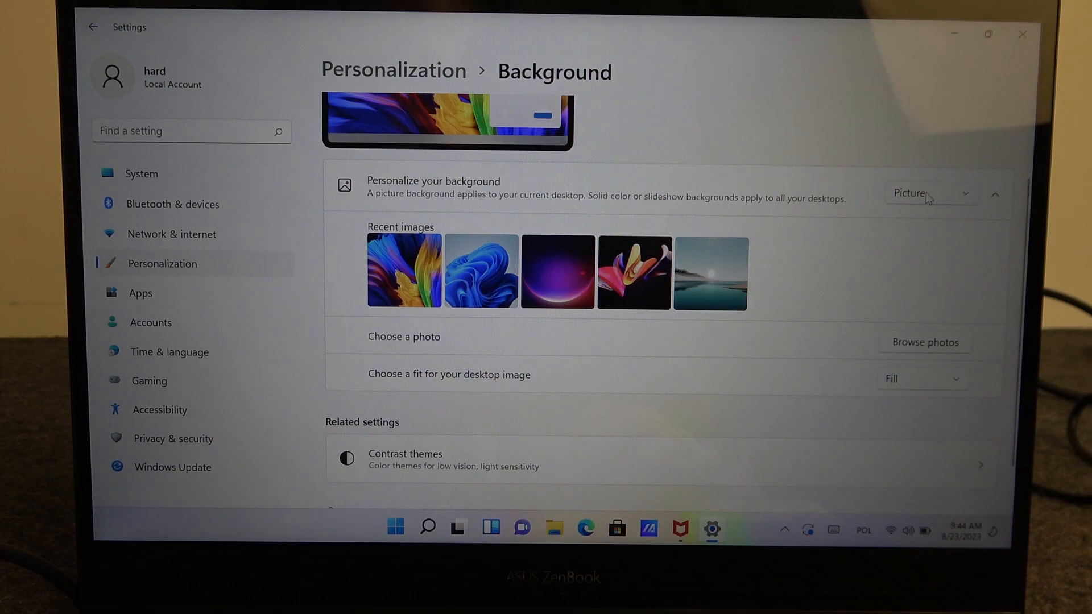
Try the pink flower picture, then set the misty lake picture as the wallpaper.
{"action": "left_click", "coordinate": [930, 193]}
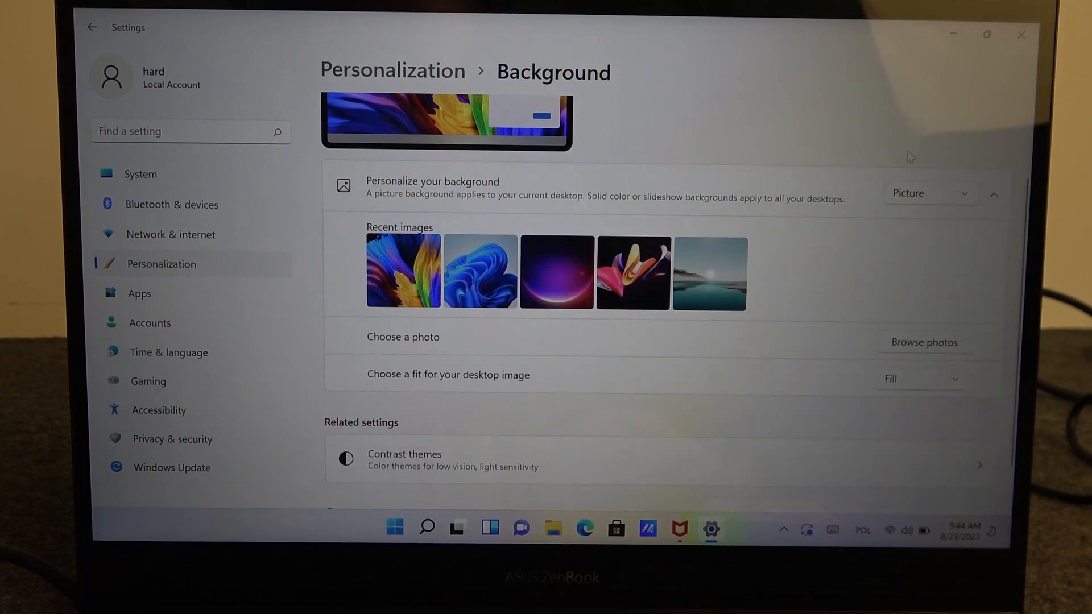
{"action": "left_click", "coordinate": [403, 271]}
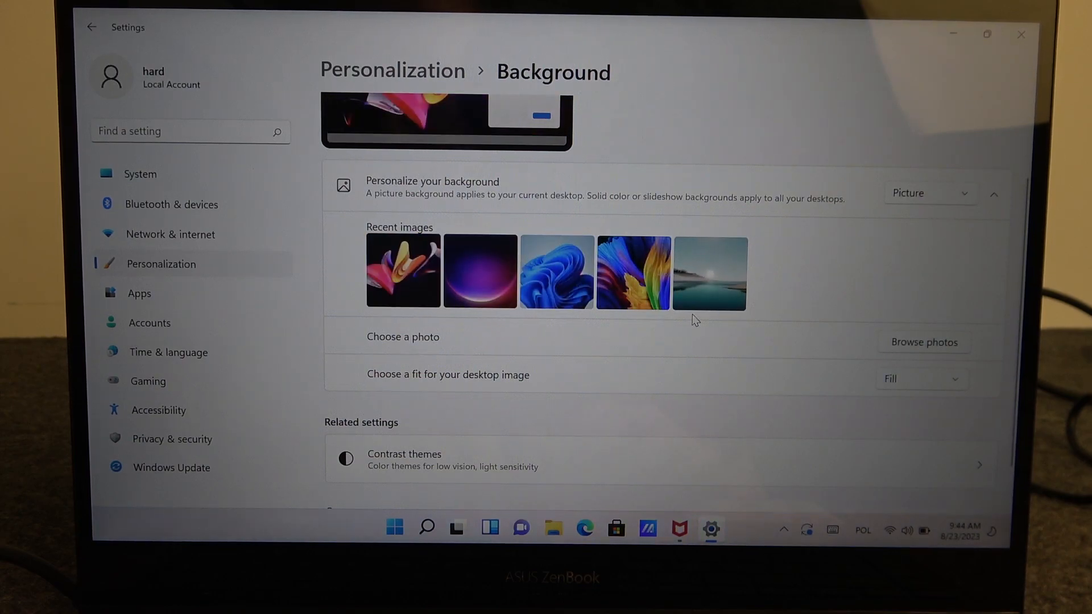
{"action": "left_click", "coordinate": [709, 272]}
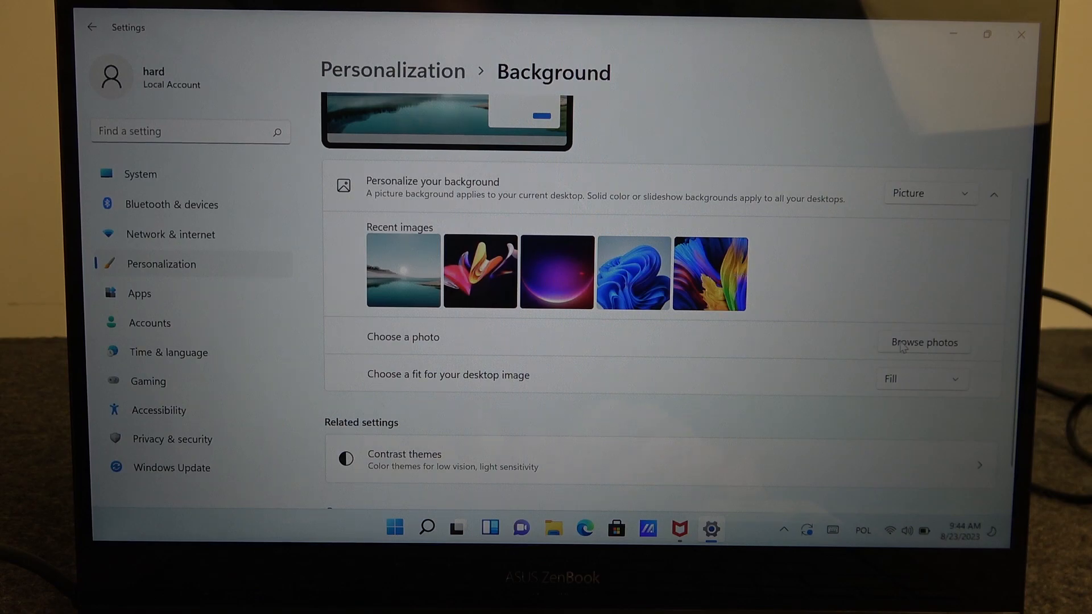
Bring up the Browse photos Open dialog and cancel it without choosing a file.
{"action": "left_click", "coordinate": [922, 343]}
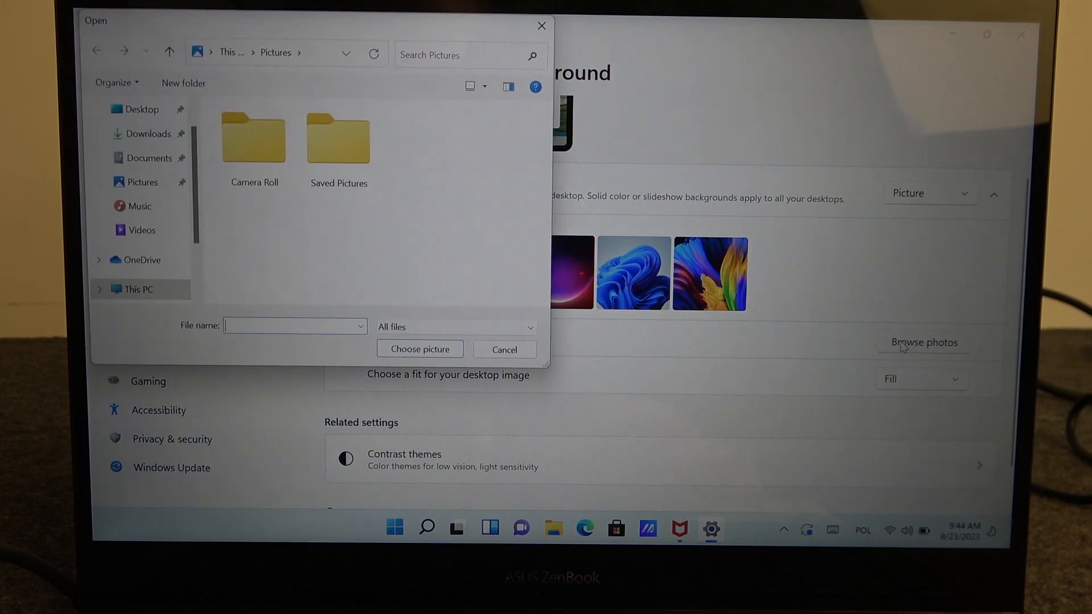
{"action": "left_click", "coordinate": [337, 137]}
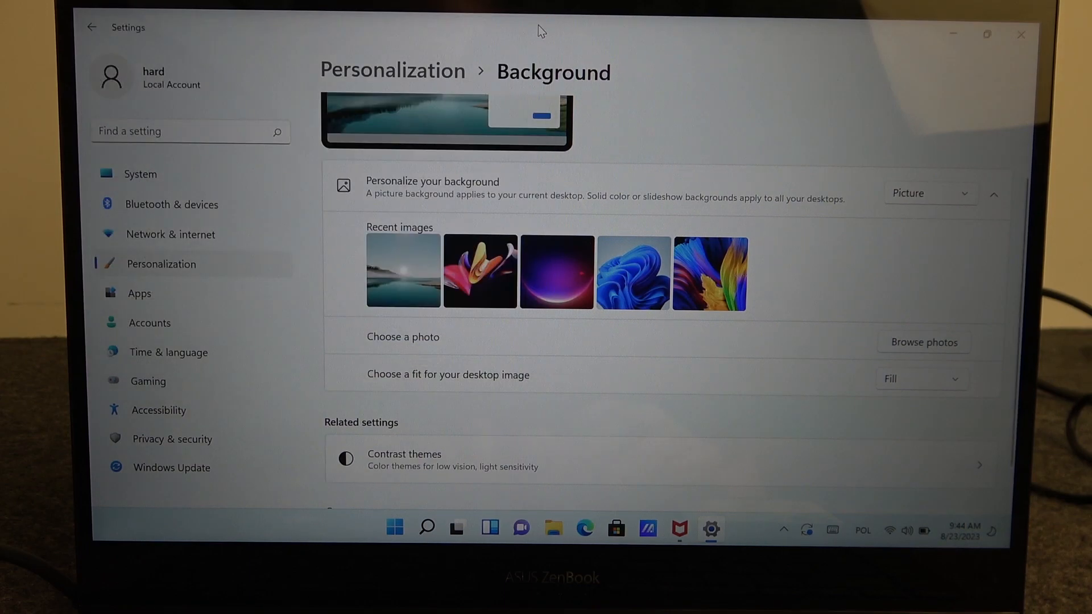
{"action": "mouse_move", "coordinate": [368, 433]}
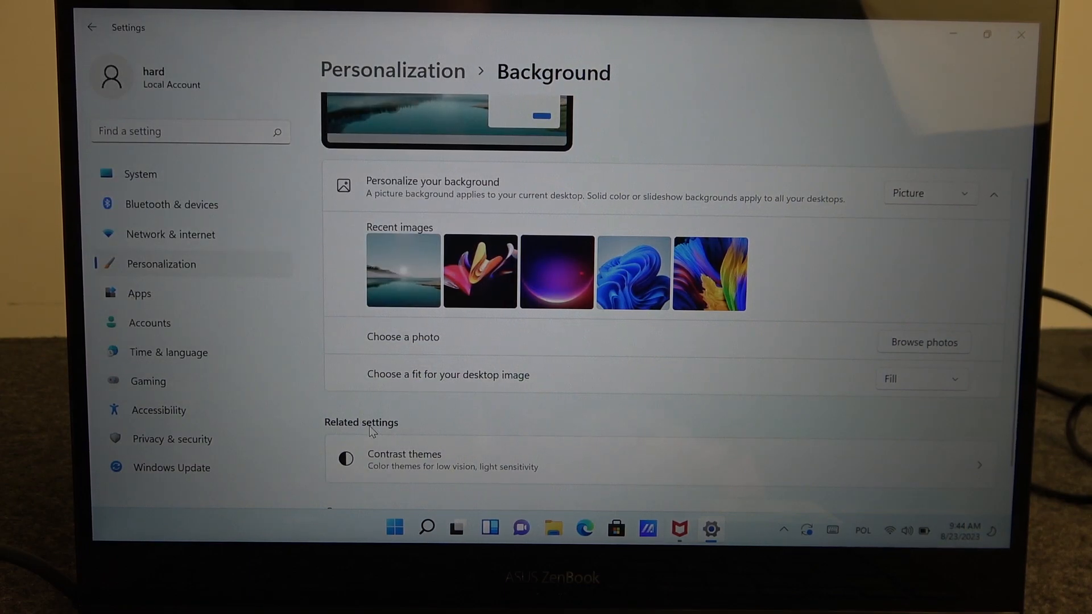